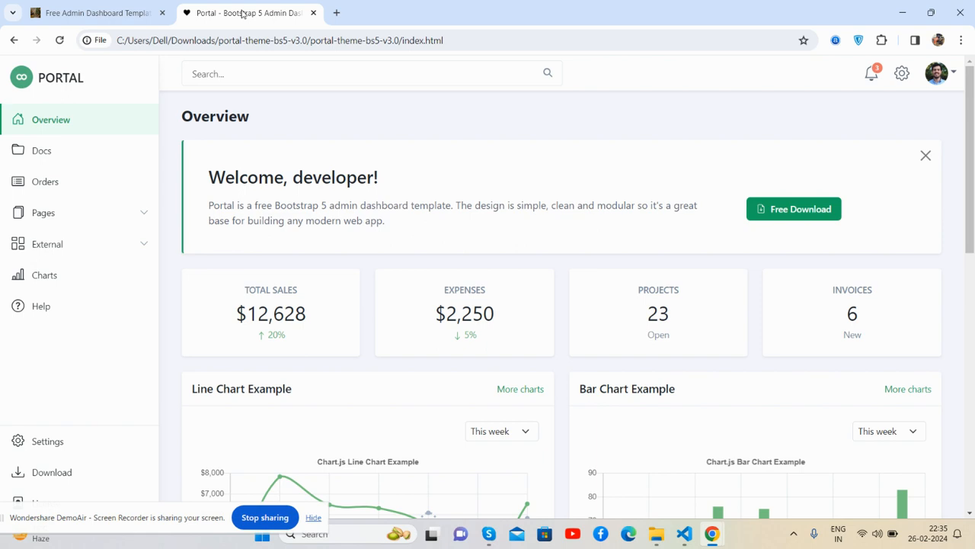
pyautogui.moveTo(108, 157)
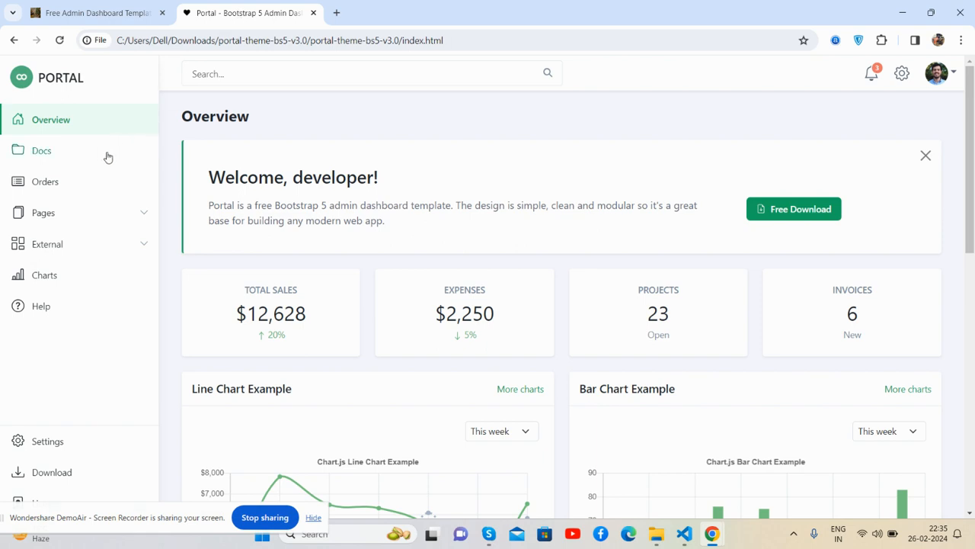
pyautogui.moveTo(130, 216)
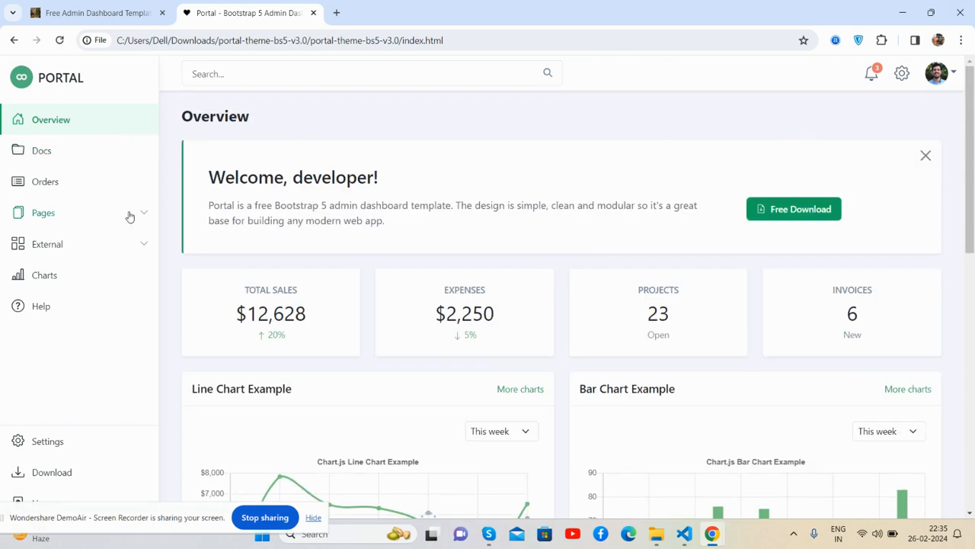
# Peek at the External pages list and notifications, then close the 'Welcome, developer!' banner.
pyautogui.click(47, 243)
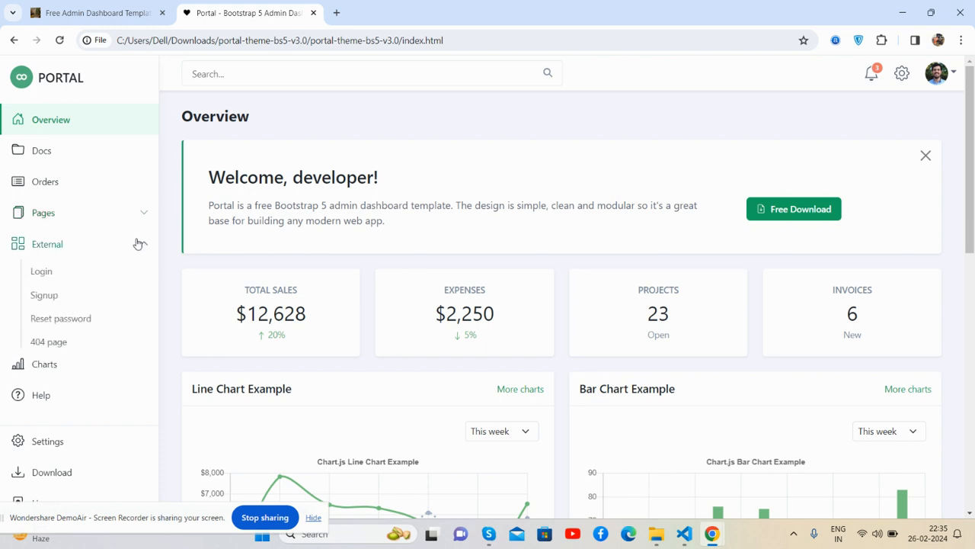
pyautogui.click(47, 243)
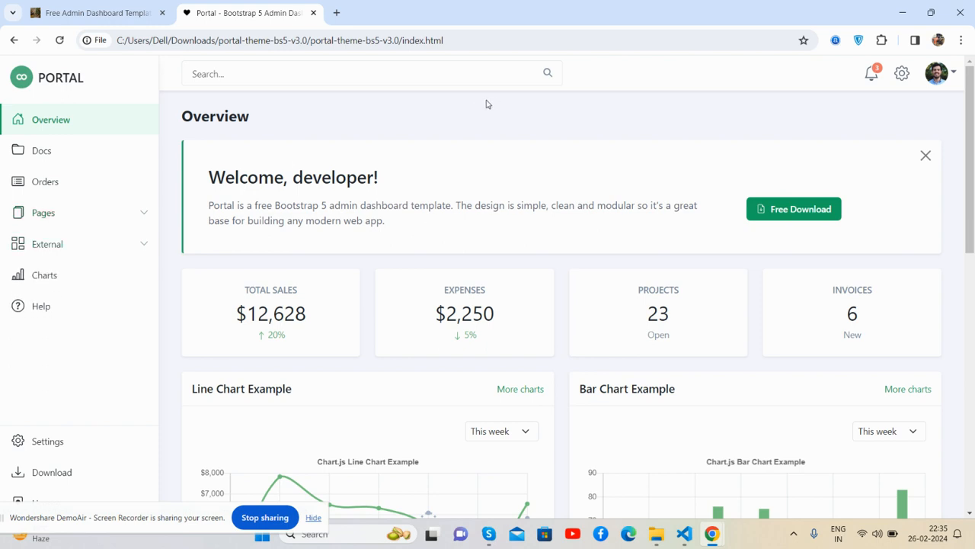
pyautogui.moveTo(715, 114)
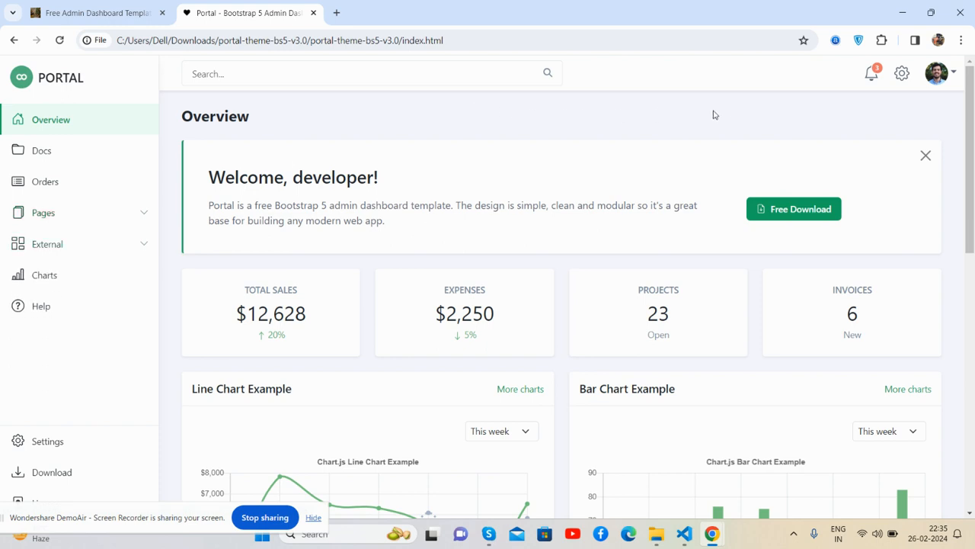
pyautogui.moveTo(881, 86)
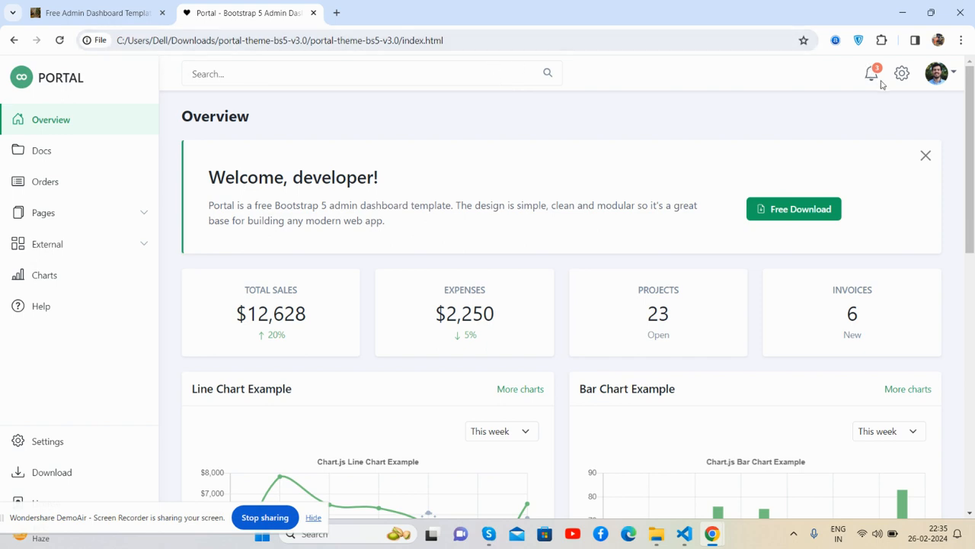
pyautogui.click(871, 74)
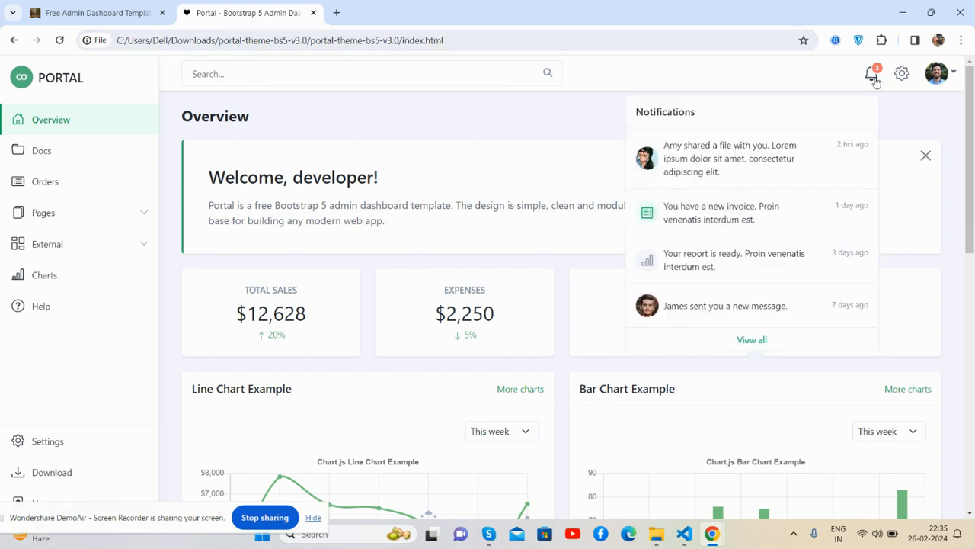
pyautogui.click(900, 74)
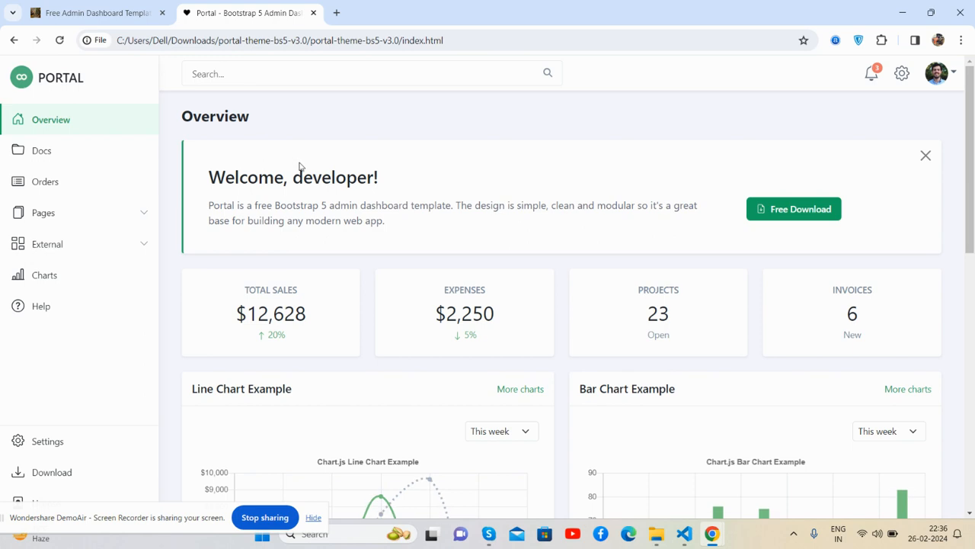
pyautogui.moveTo(470, 204)
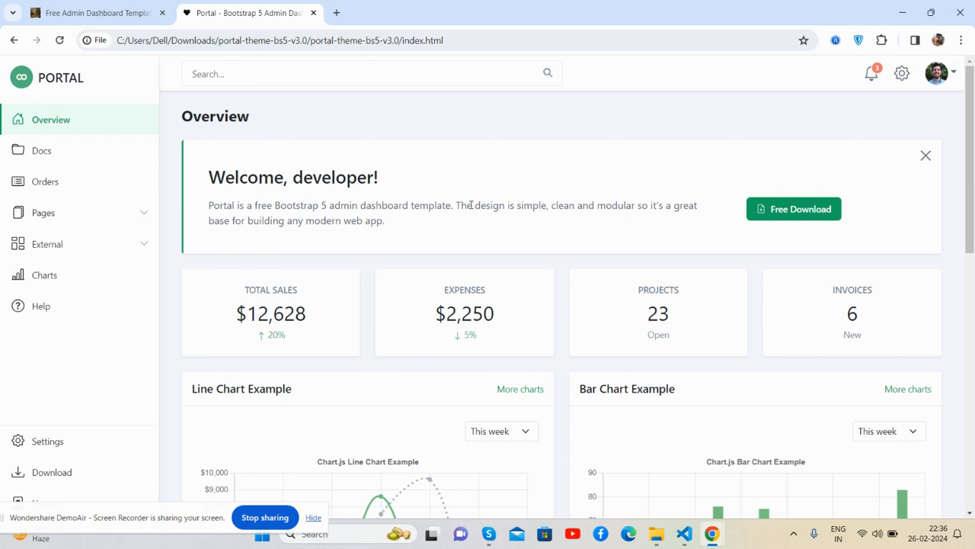
pyautogui.click(924, 155)
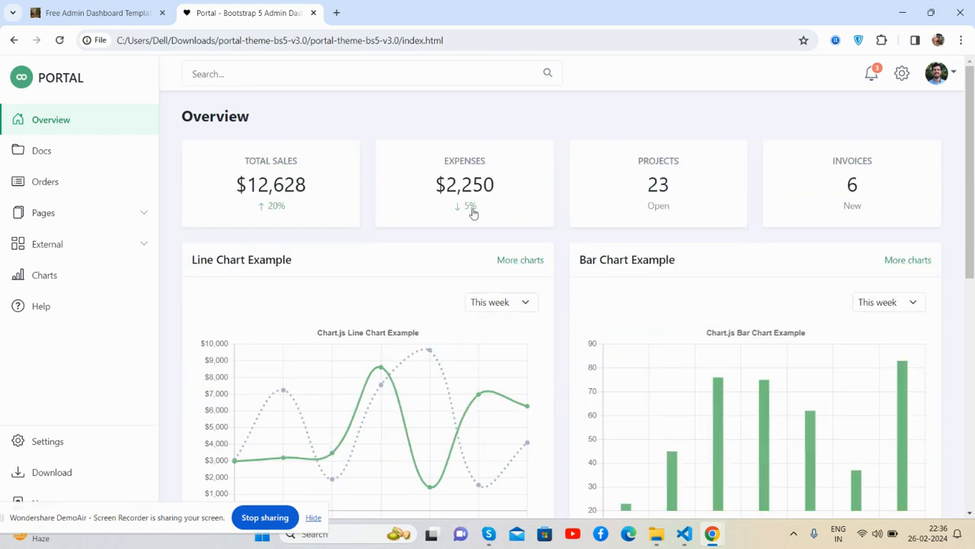
pyautogui.moveTo(767, 167)
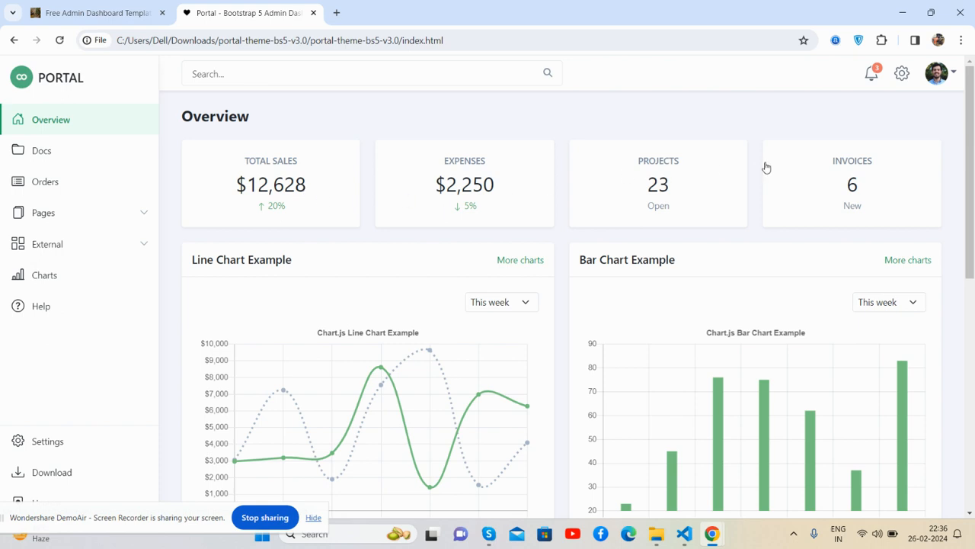
# Switch the Line Chart period to This Year, briefly trying Today first.
pyautogui.scroll(-3)
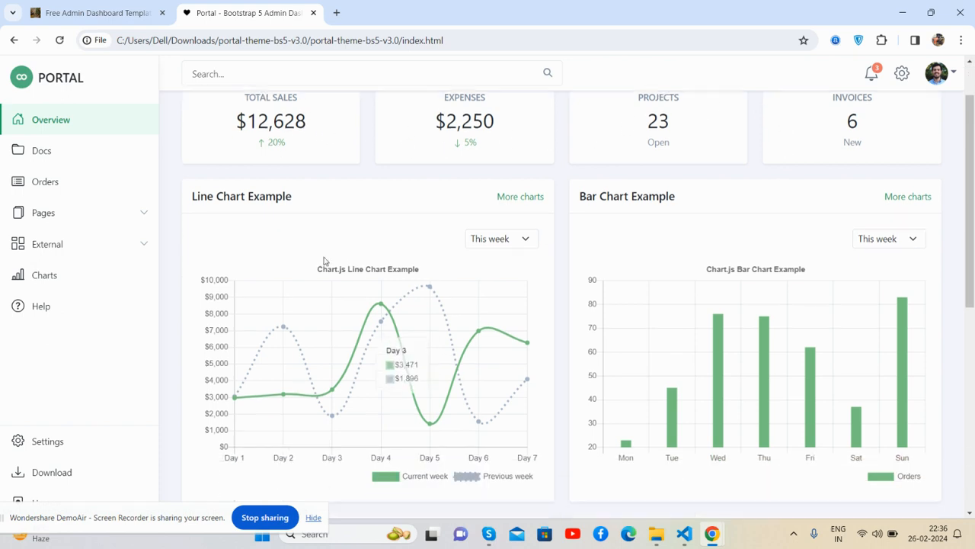
pyautogui.click(501, 237)
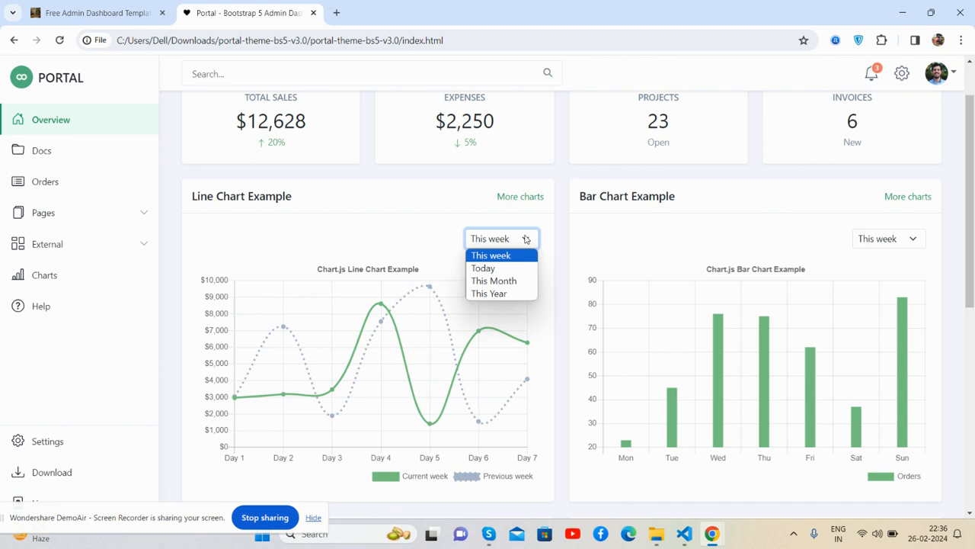
pyautogui.click(483, 268)
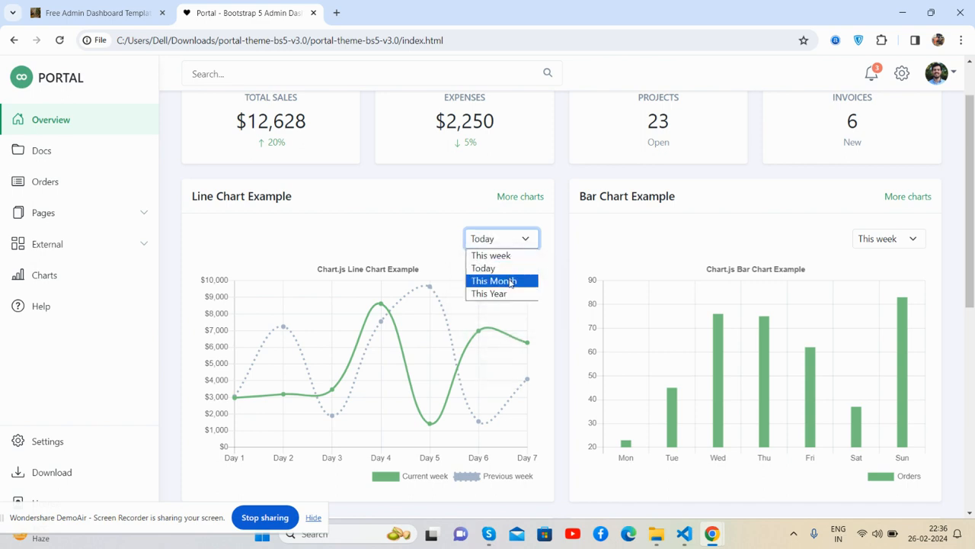
pyautogui.click(490, 293)
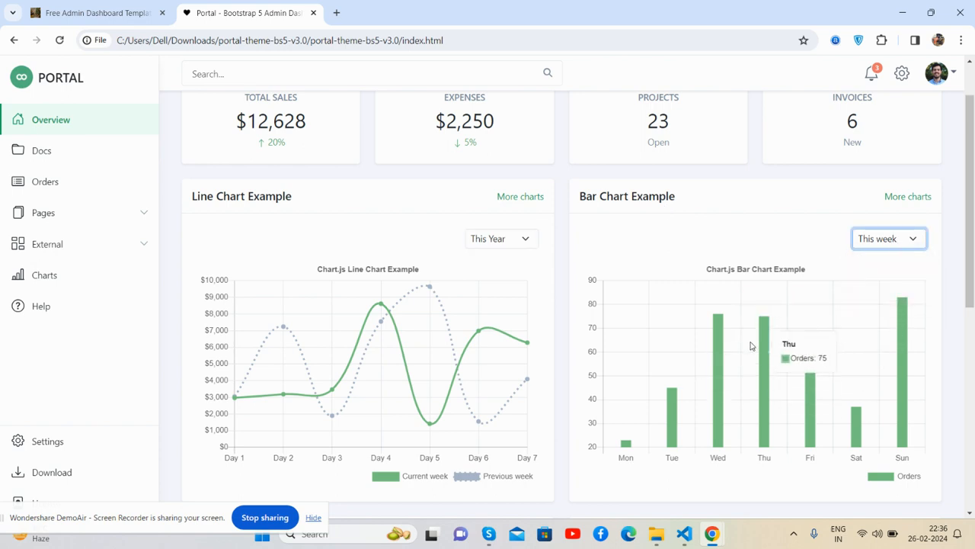
# Scroll the Overview, browse a file in My Docs, then go to Orders.
pyautogui.scroll(-3)
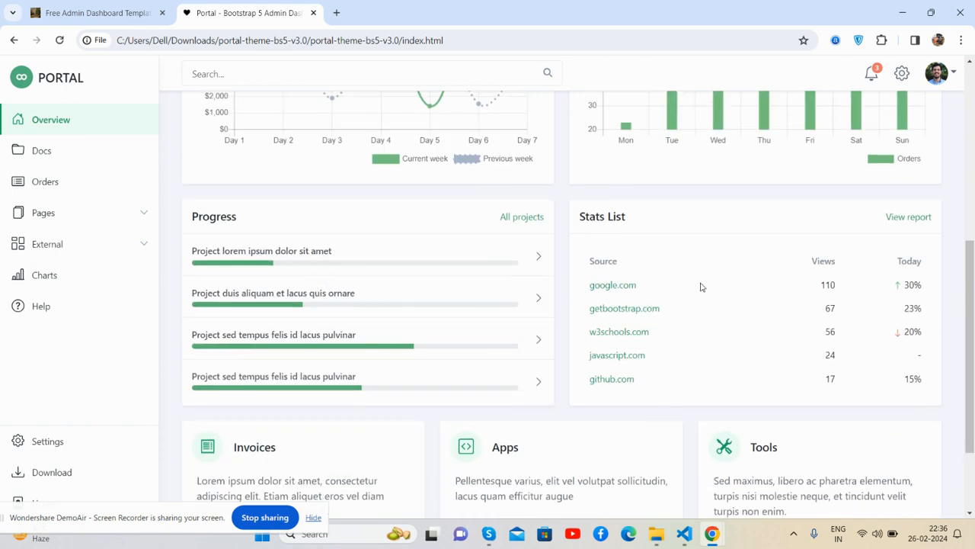
pyautogui.scroll(-3)
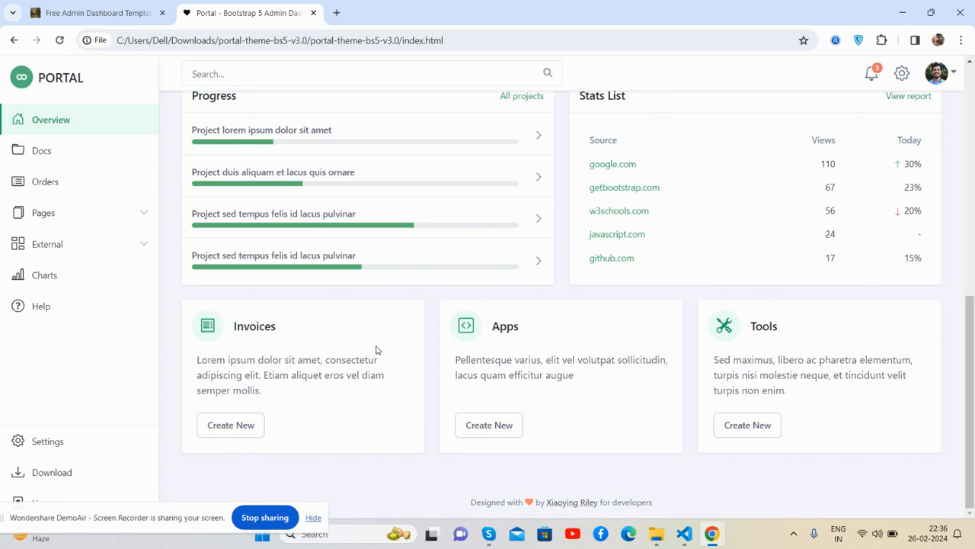
pyautogui.scroll(3)
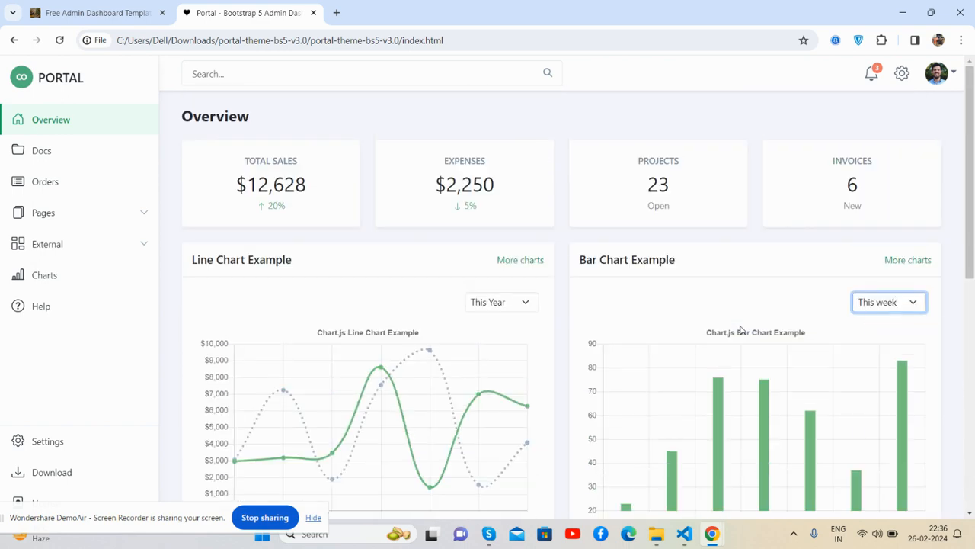
pyautogui.moveTo(60, 151)
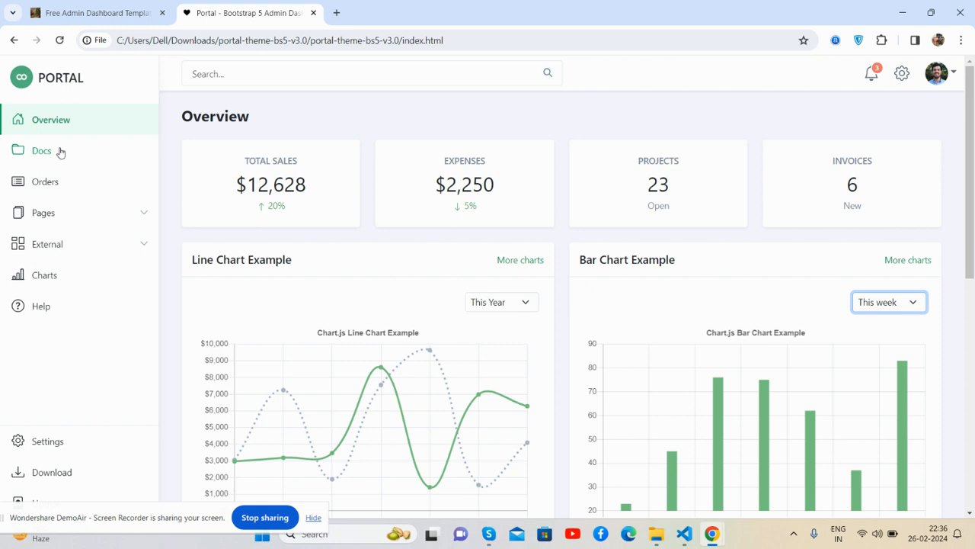
pyautogui.click(42, 150)
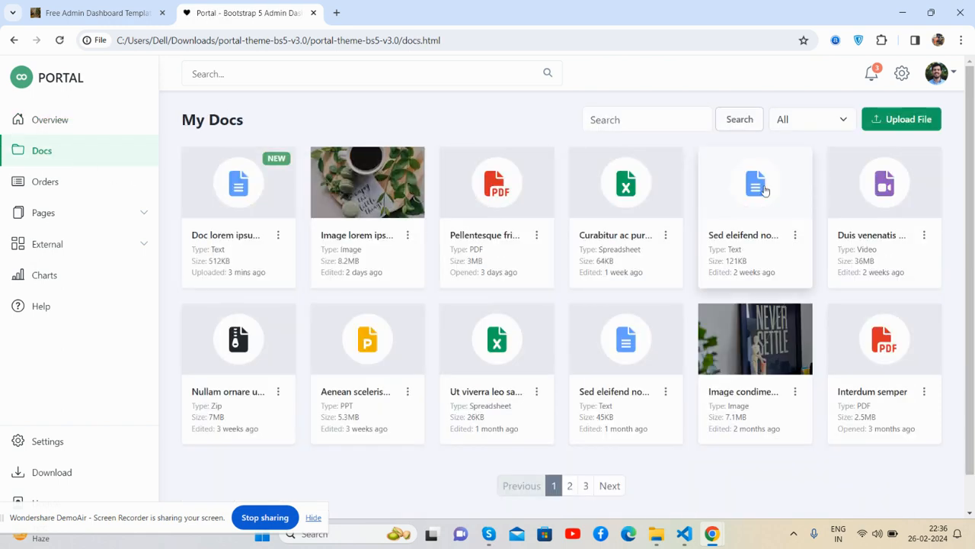
pyautogui.moveTo(613, 216)
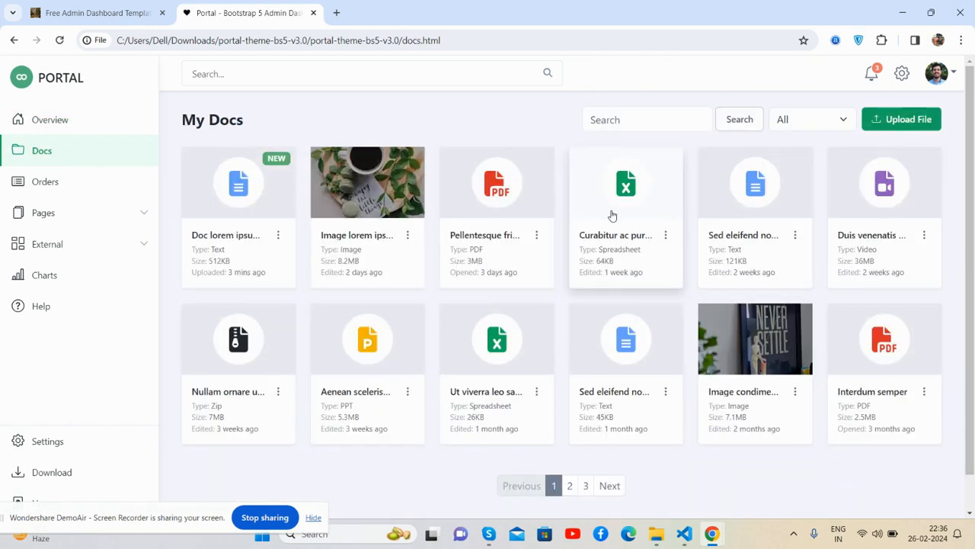
pyautogui.click(368, 198)
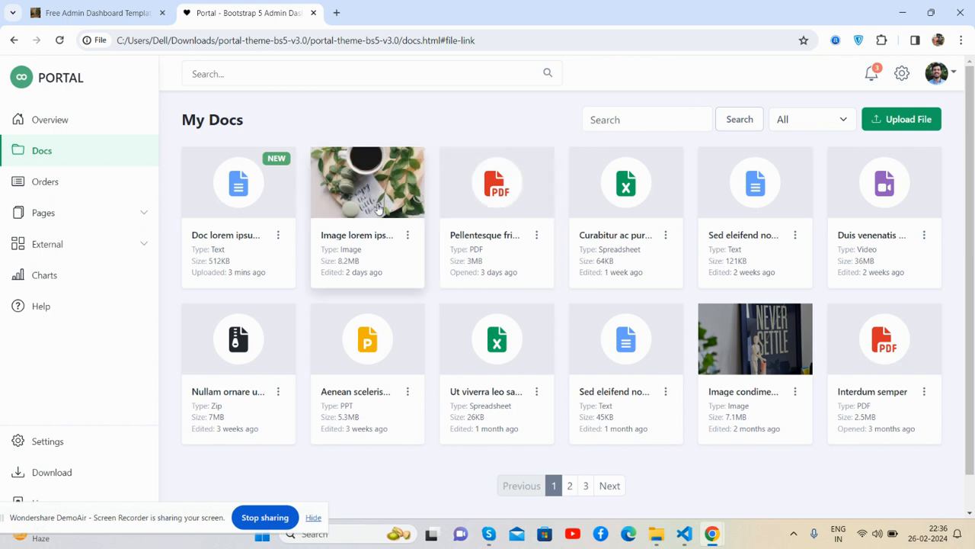
pyautogui.click(45, 182)
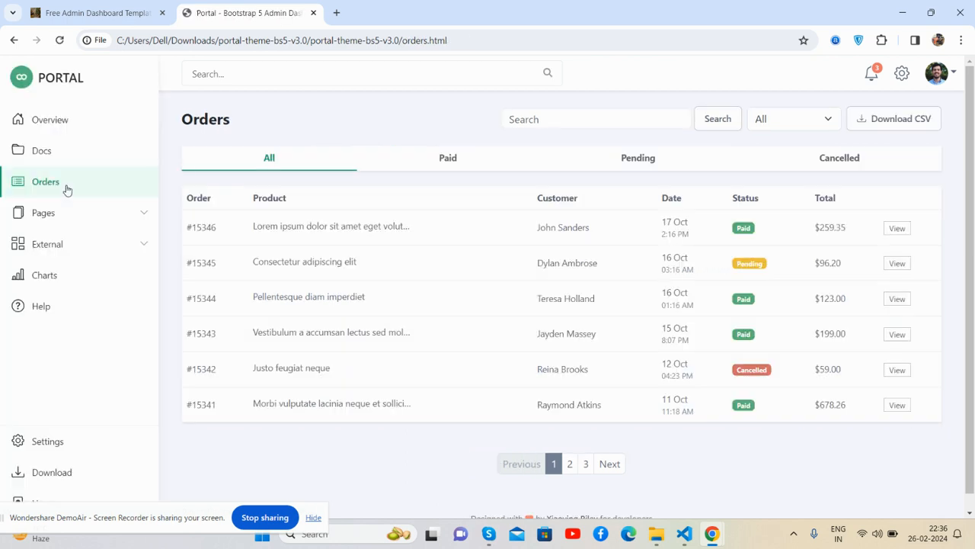
pyautogui.moveTo(595, 221)
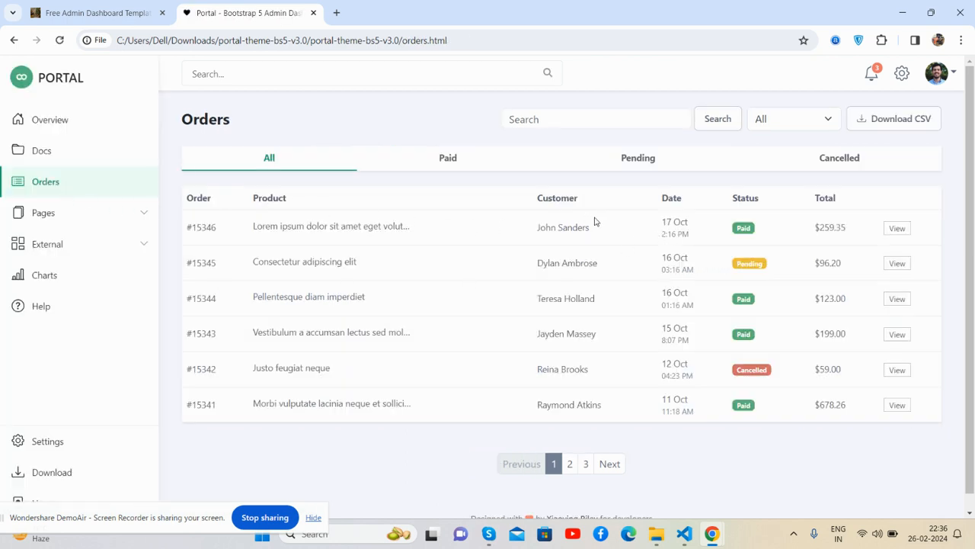
# Filter orders to Paid, then Cancelled, and view the Account and Settings pages.
pyautogui.click(453, 158)
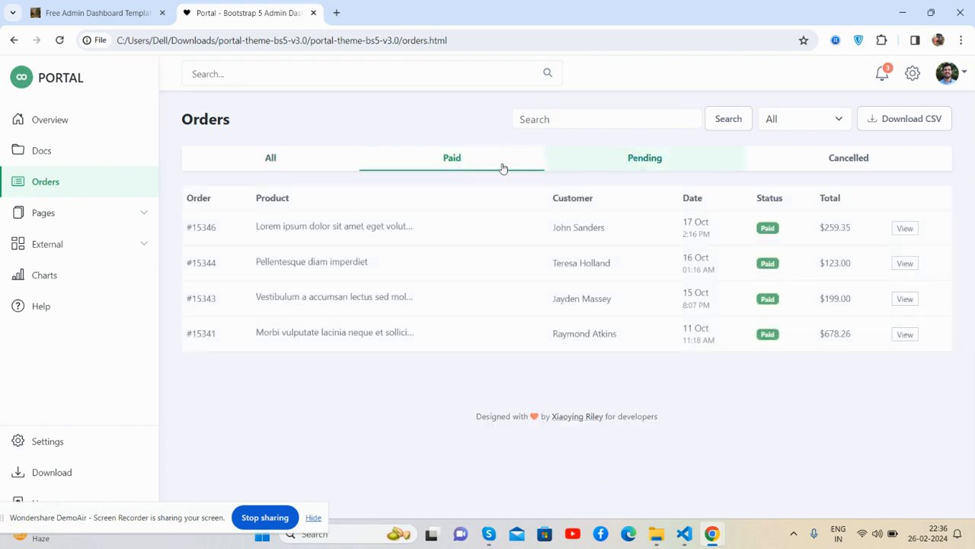
pyautogui.click(848, 157)
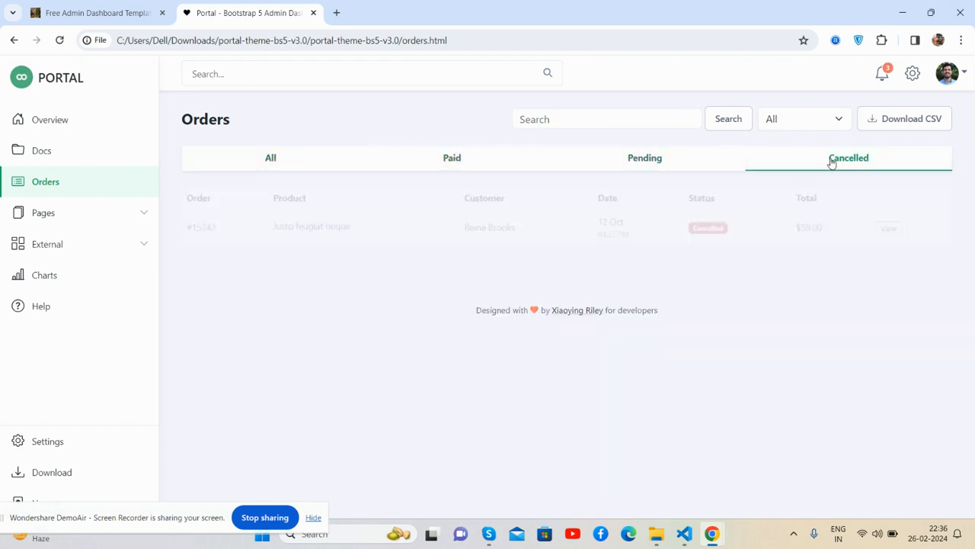
pyautogui.click(269, 157)
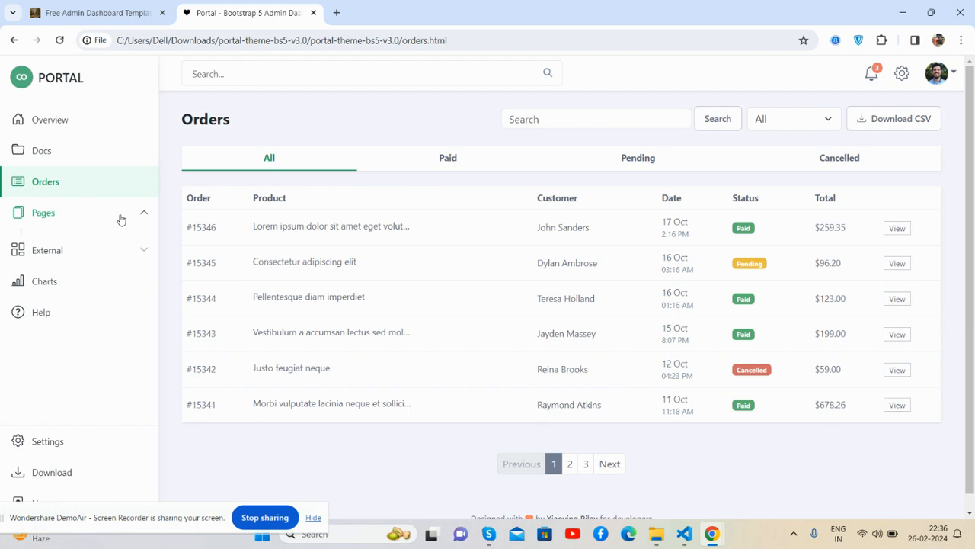
pyautogui.click(54, 240)
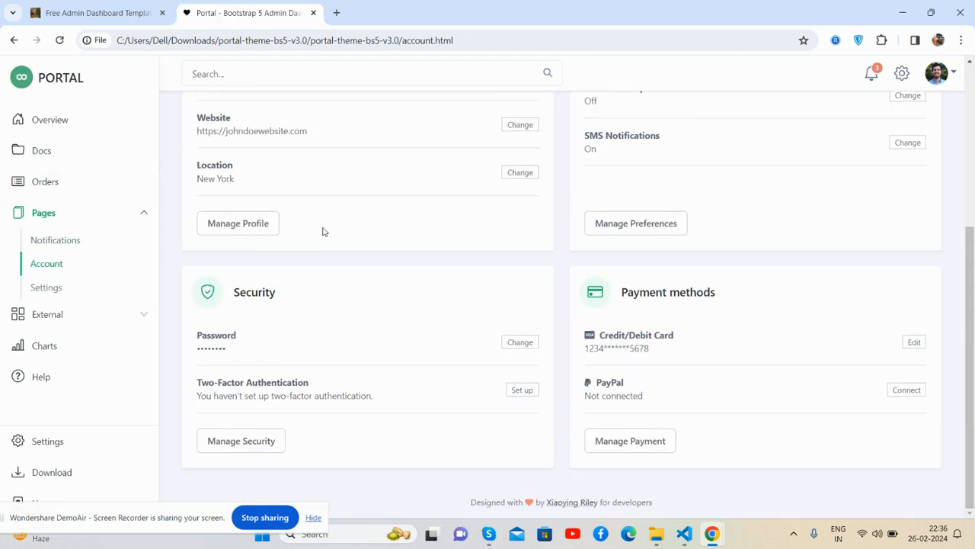
pyautogui.click(46, 288)
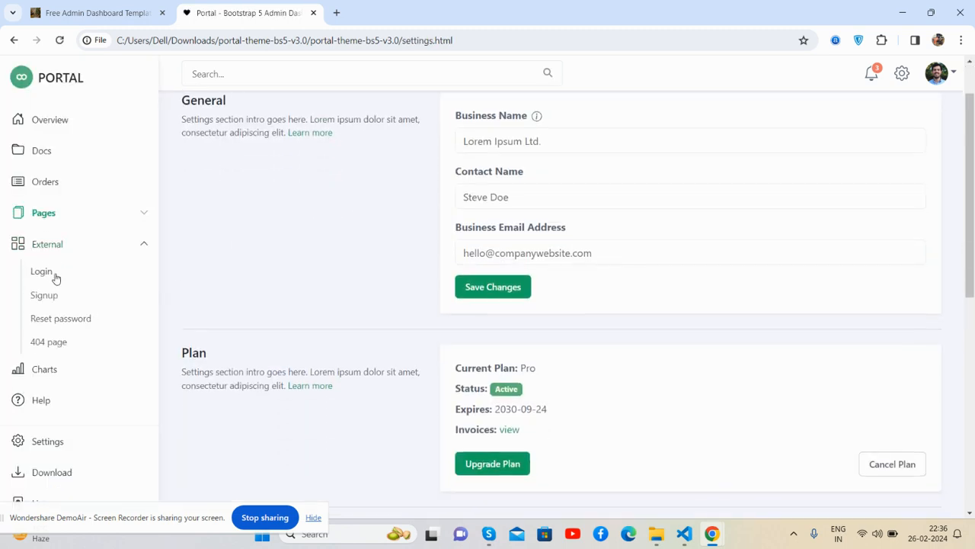
# View the Login, Reset password and 404 pages, ending back on the Overview.
pyautogui.click(41, 270)
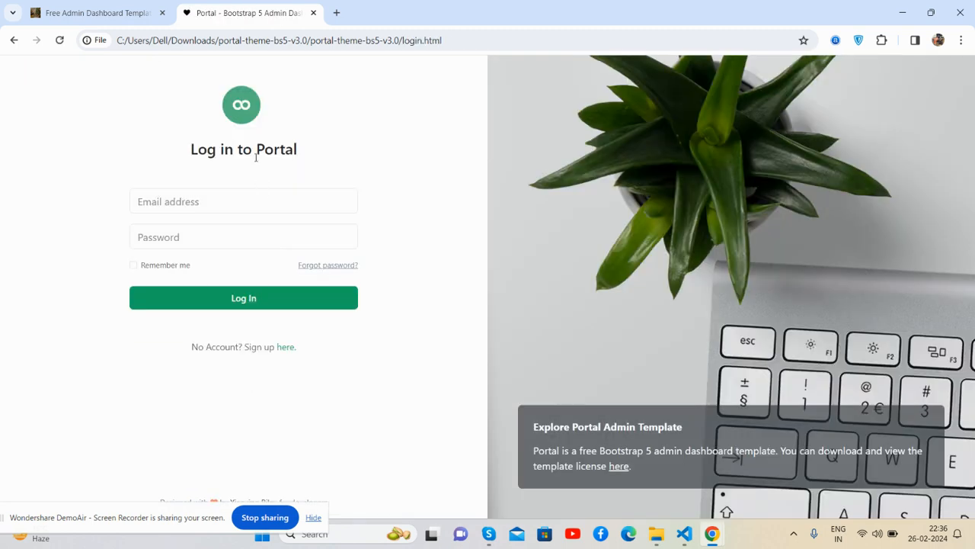
pyautogui.click(286, 346)
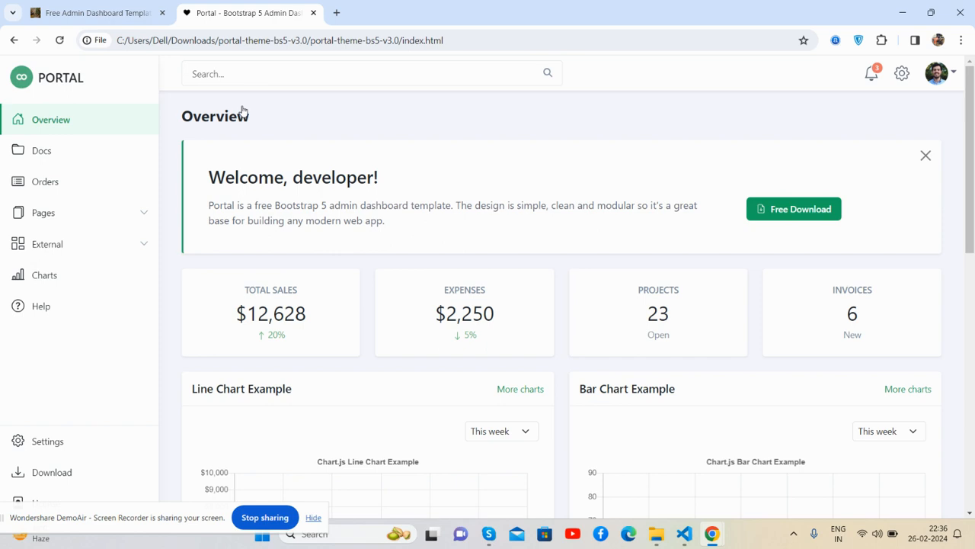
pyautogui.click(43, 212)
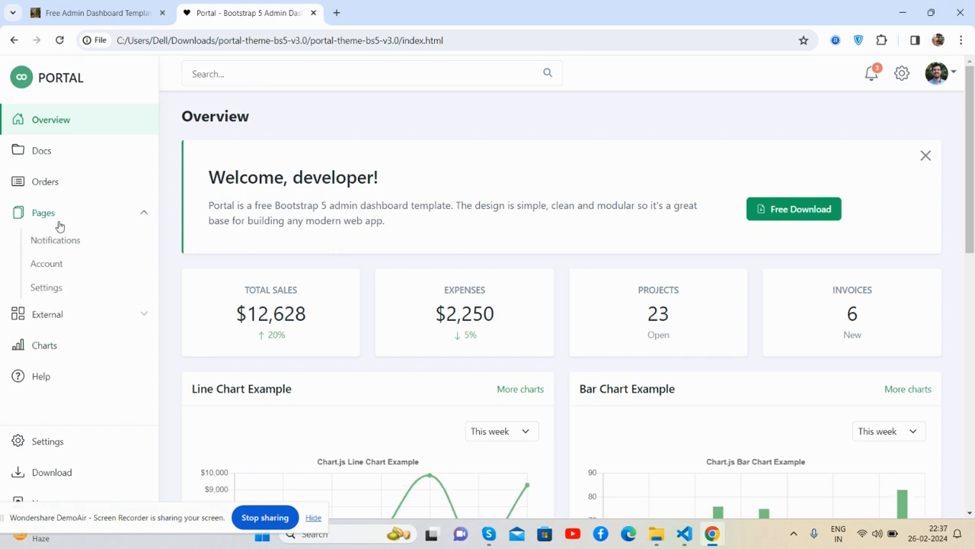
pyautogui.scroll(-3)
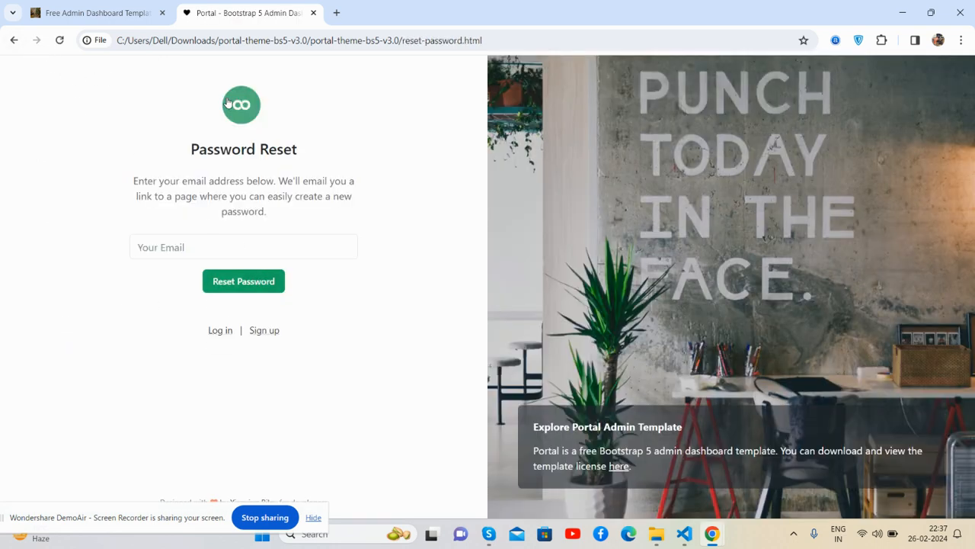
pyautogui.click(220, 330)
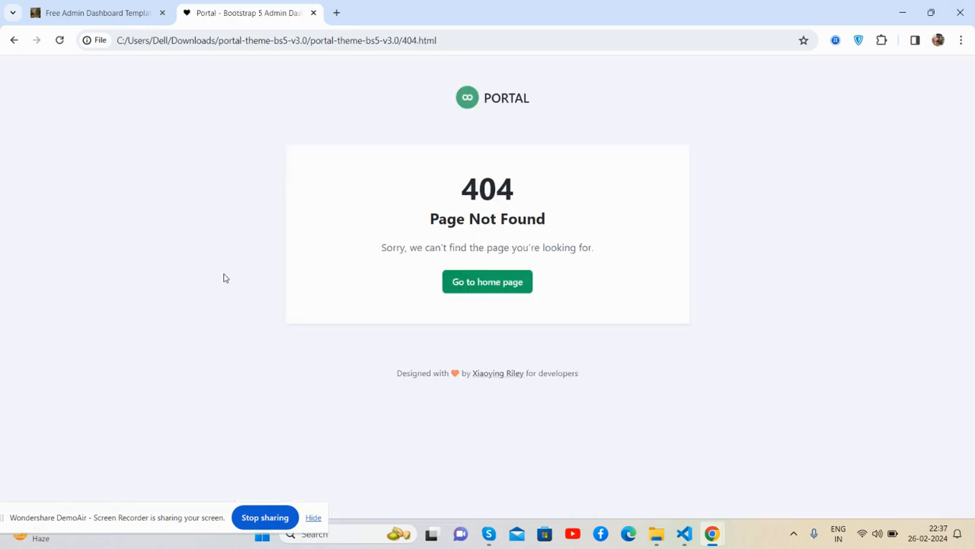
pyautogui.click(486, 281)
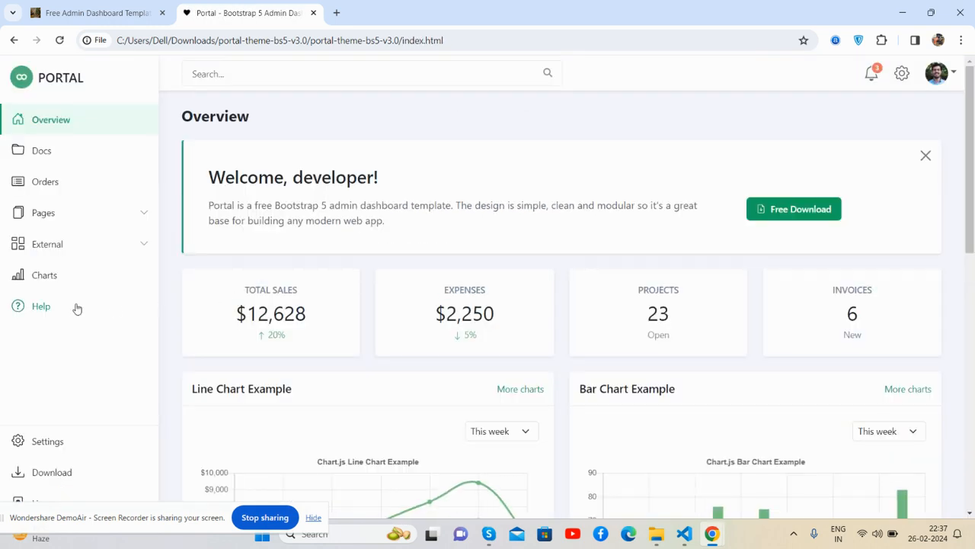
# Scroll the Charts page, view Settings, then close the 'Welcome, developer' banner on Overview.
pyautogui.click(44, 275)
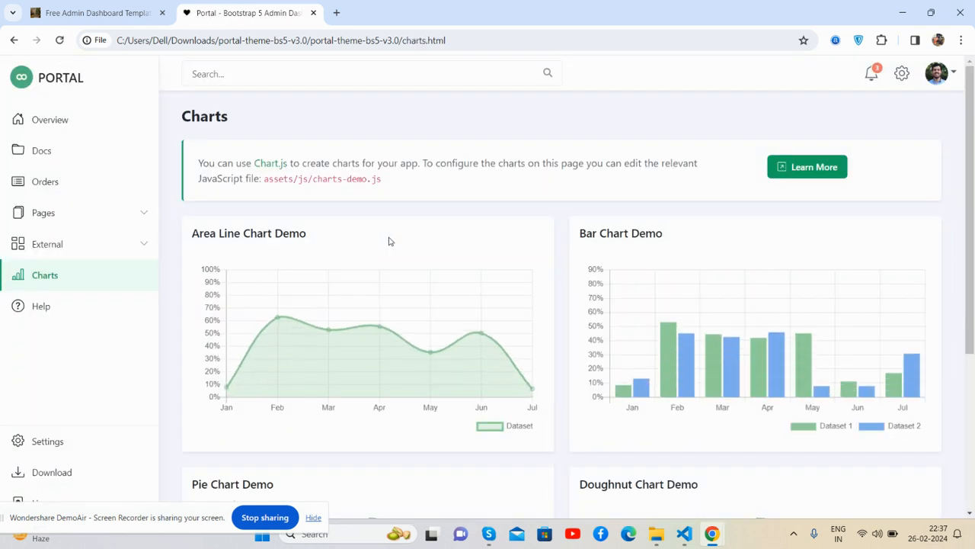
pyautogui.moveTo(758, 292)
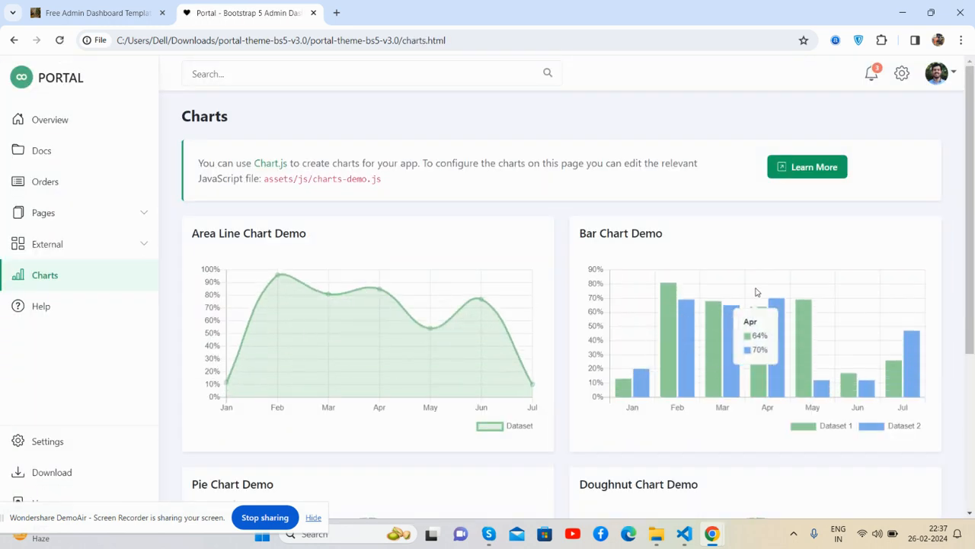
pyautogui.moveTo(756, 291)
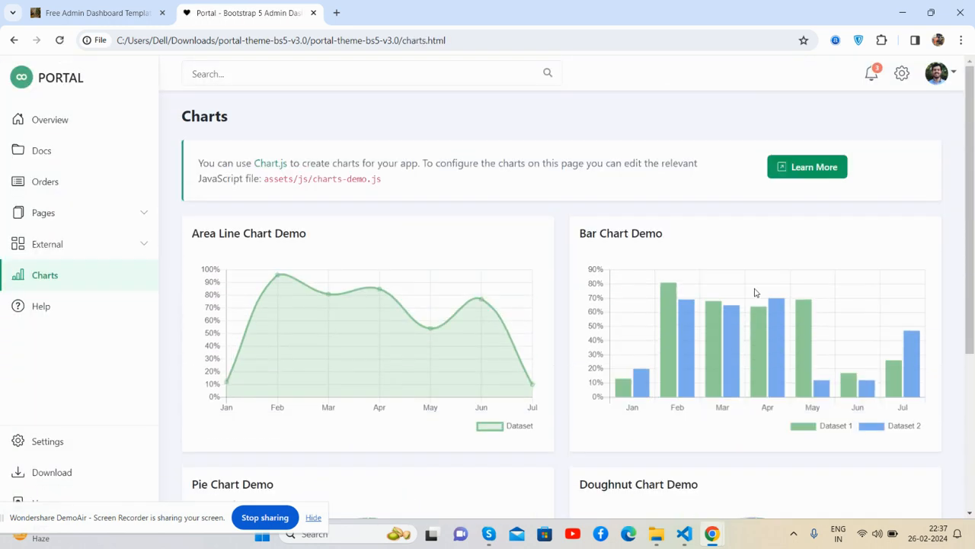
pyautogui.scroll(-3)
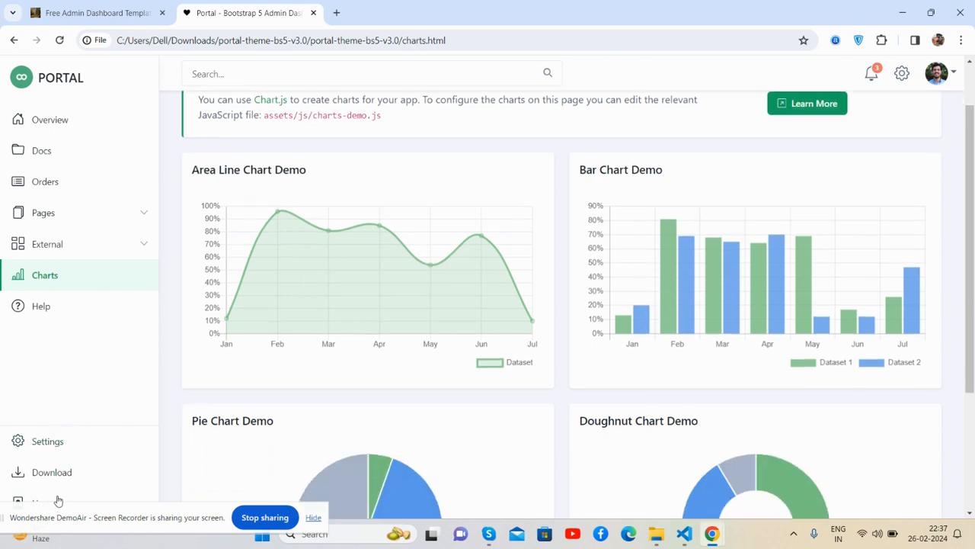
pyautogui.click(46, 441)
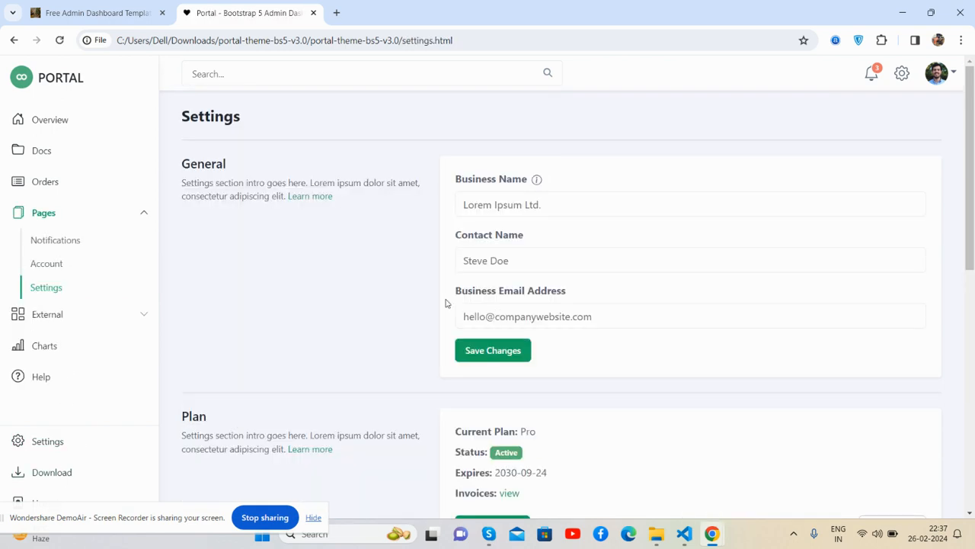
pyautogui.click(51, 120)
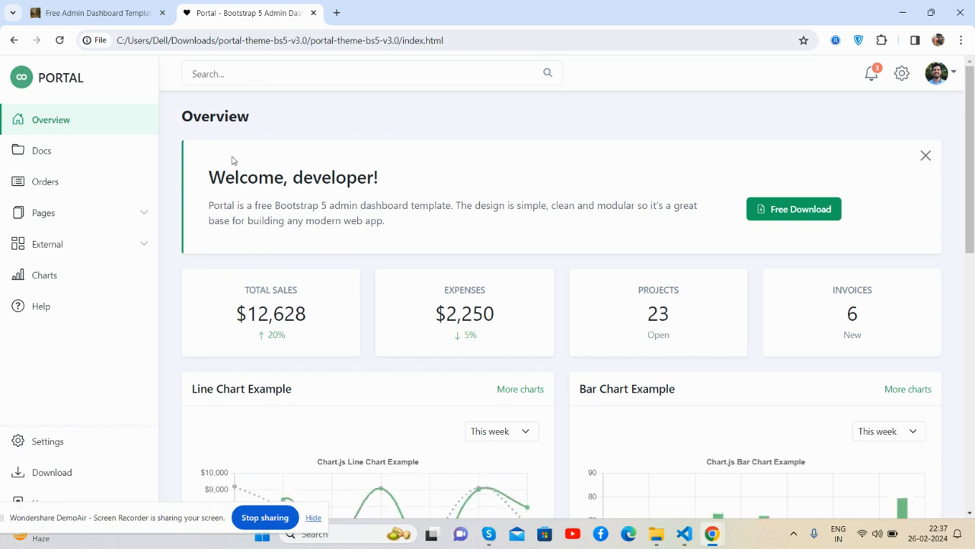
pyautogui.click(926, 155)
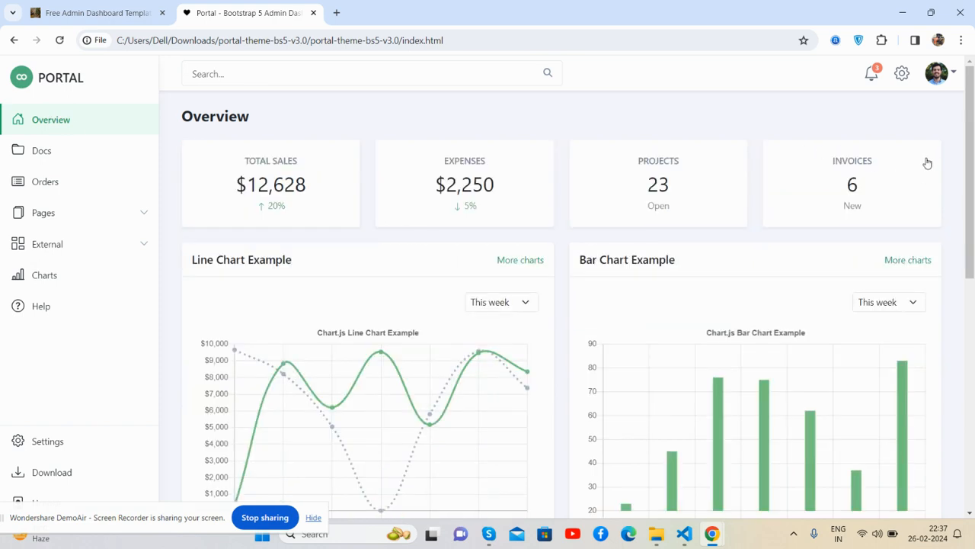
pyautogui.moveTo(971, 131)
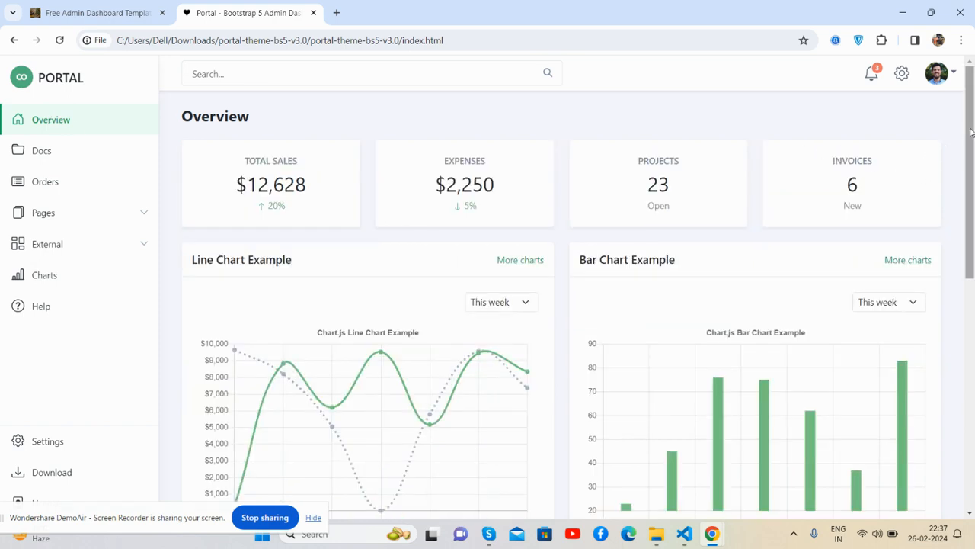
pyautogui.moveTo(905, 357)
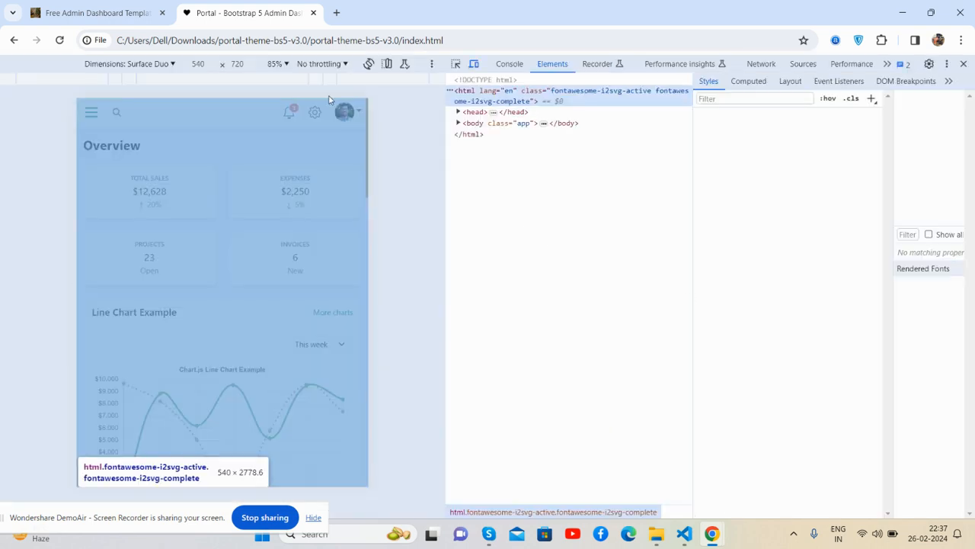
# Preview the dashboard as iPhone 14 Pro Max at 100%, then iPad Air, then leave emulation.
pyautogui.click(153, 64)
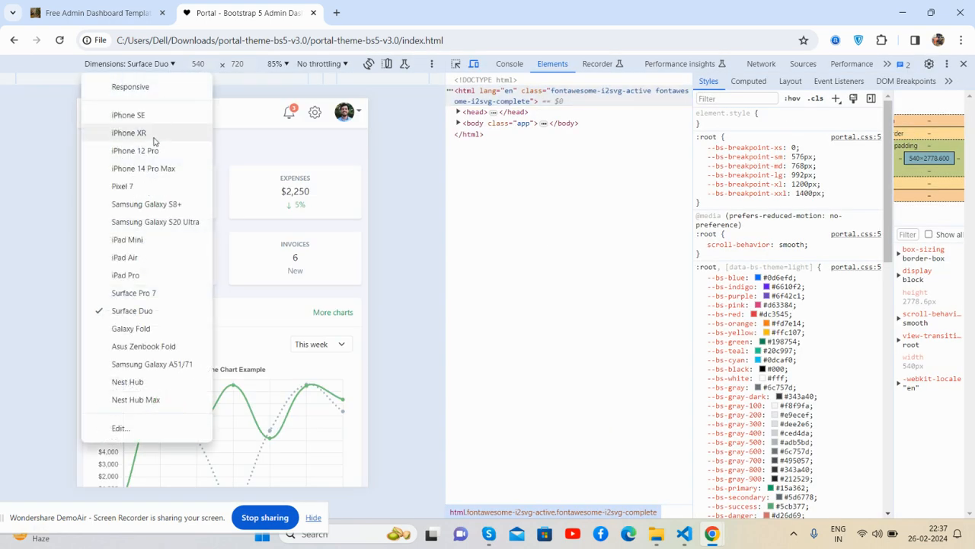
pyautogui.click(144, 168)
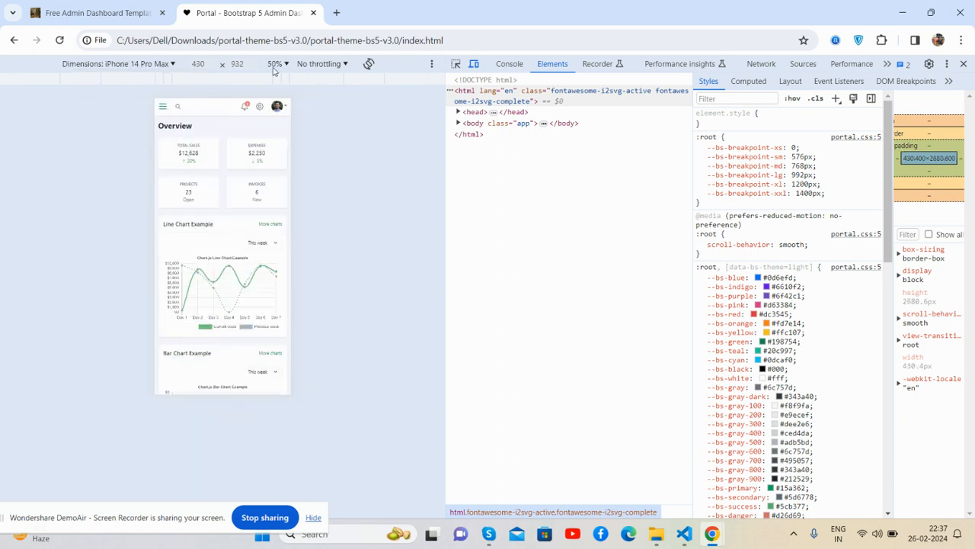
pyautogui.click(272, 64)
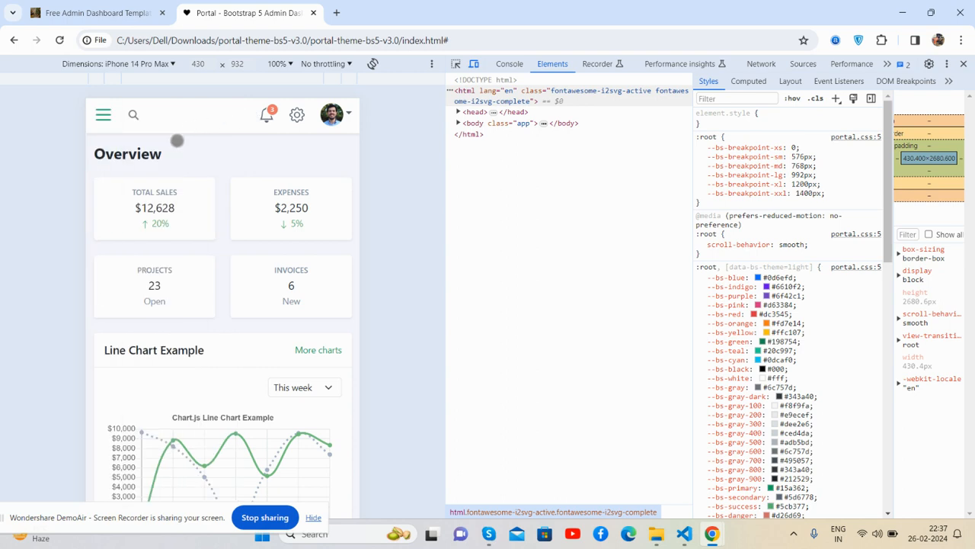
pyautogui.moveTo(210, 157)
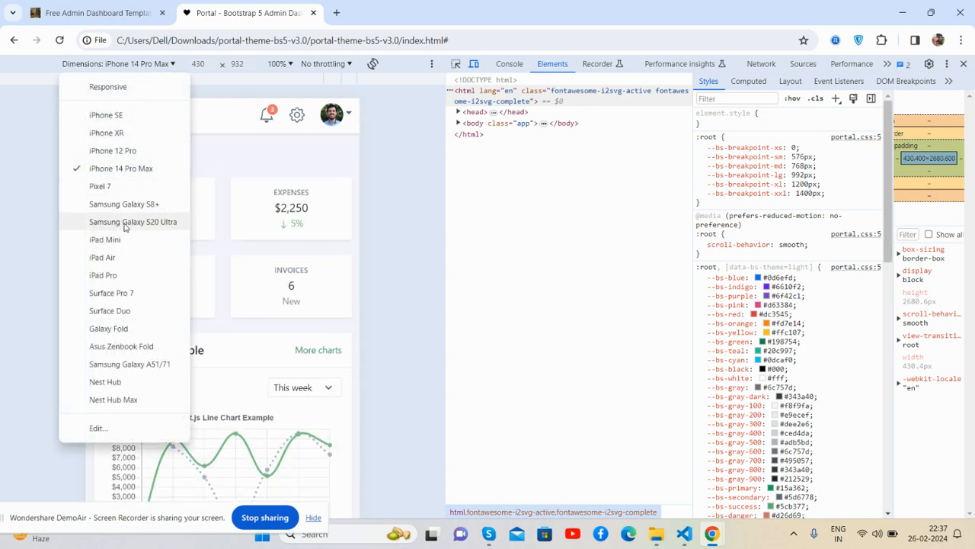
pyautogui.click(102, 257)
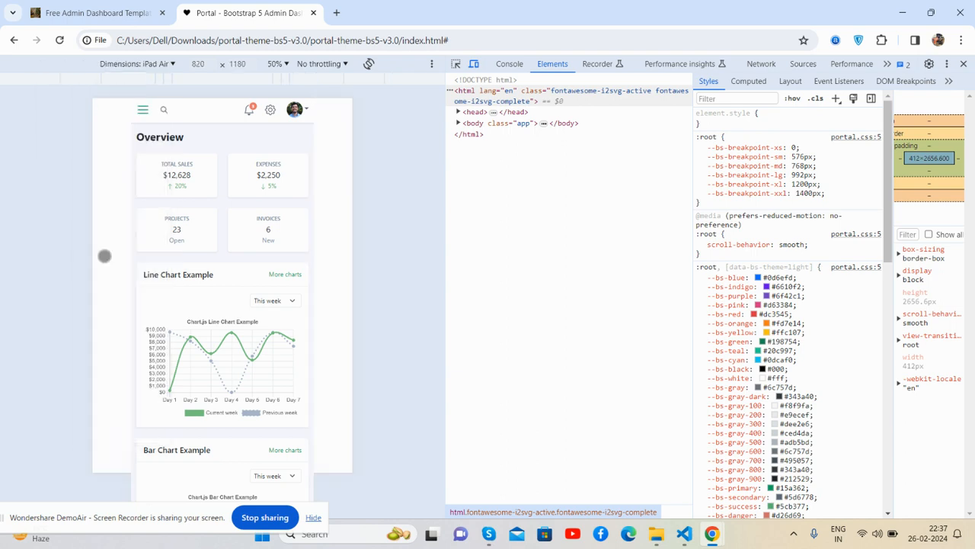
pyautogui.click(149, 64)
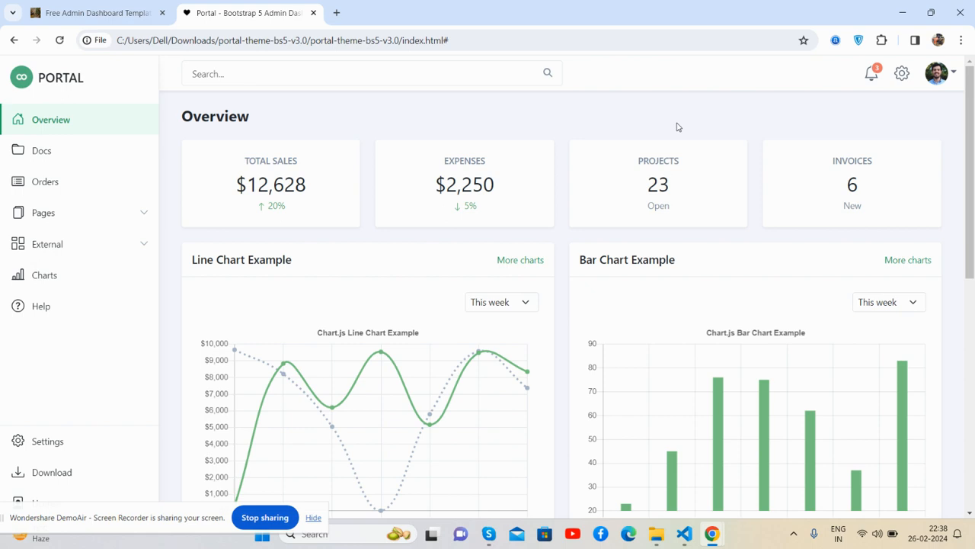
pyautogui.moveTo(710, 149)
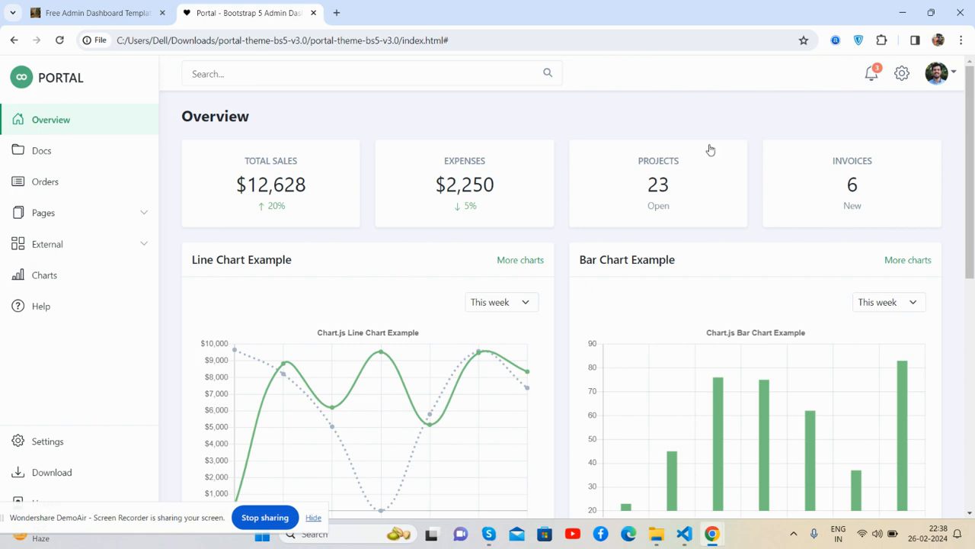
pyautogui.click(99, 13)
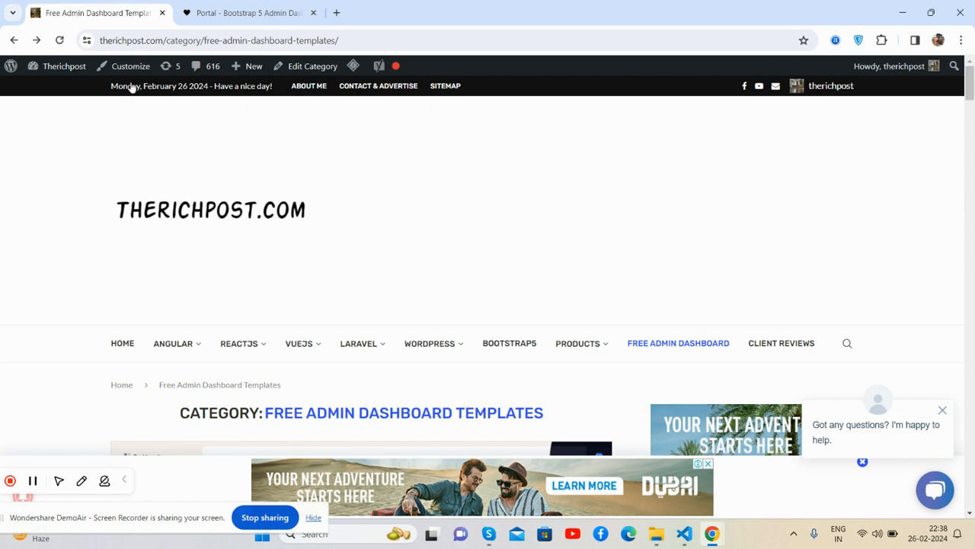
pyautogui.scroll(-3)
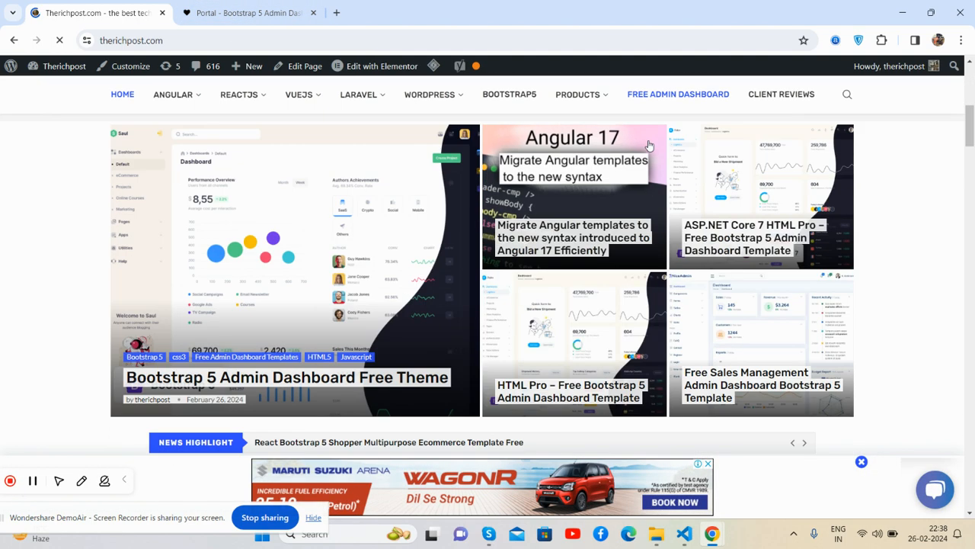
pyautogui.scroll(-3)
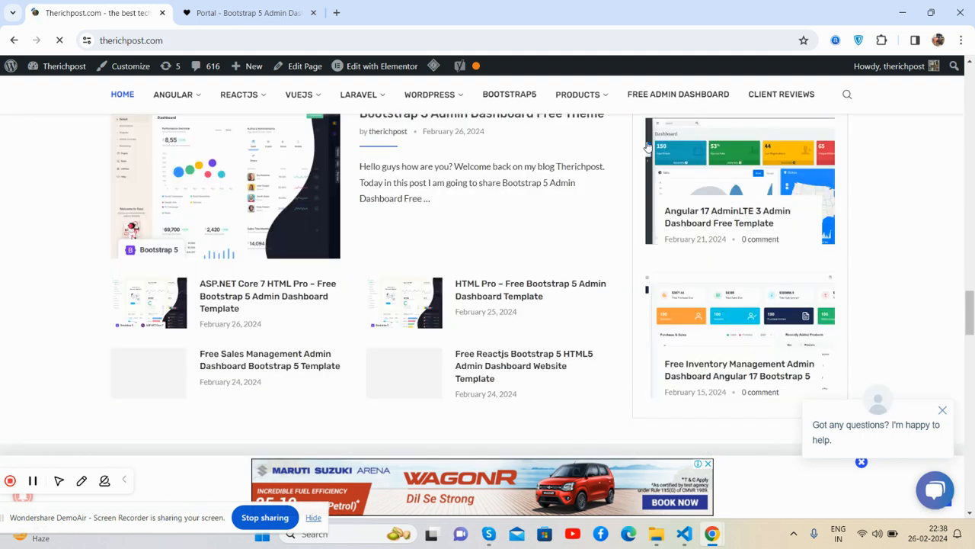
pyautogui.scroll(3)
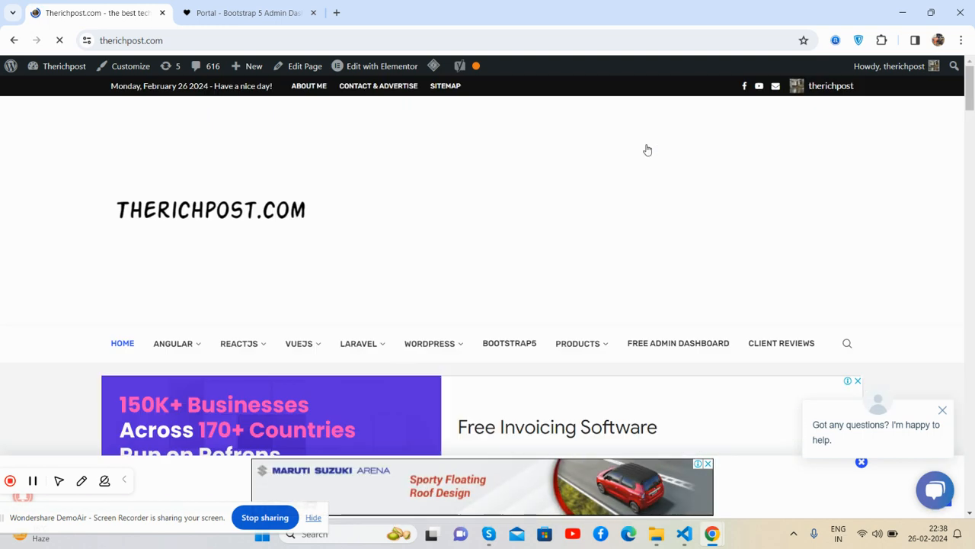
pyautogui.click(244, 13)
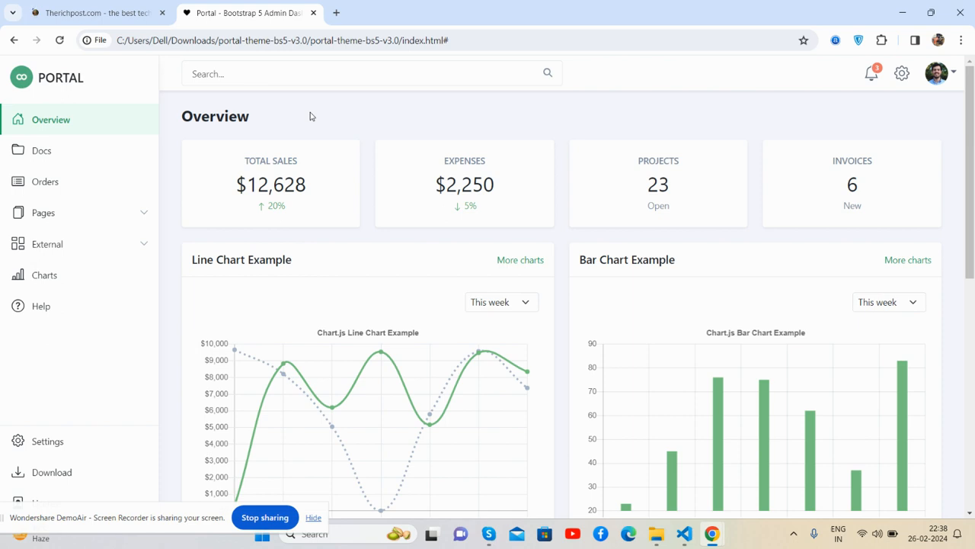